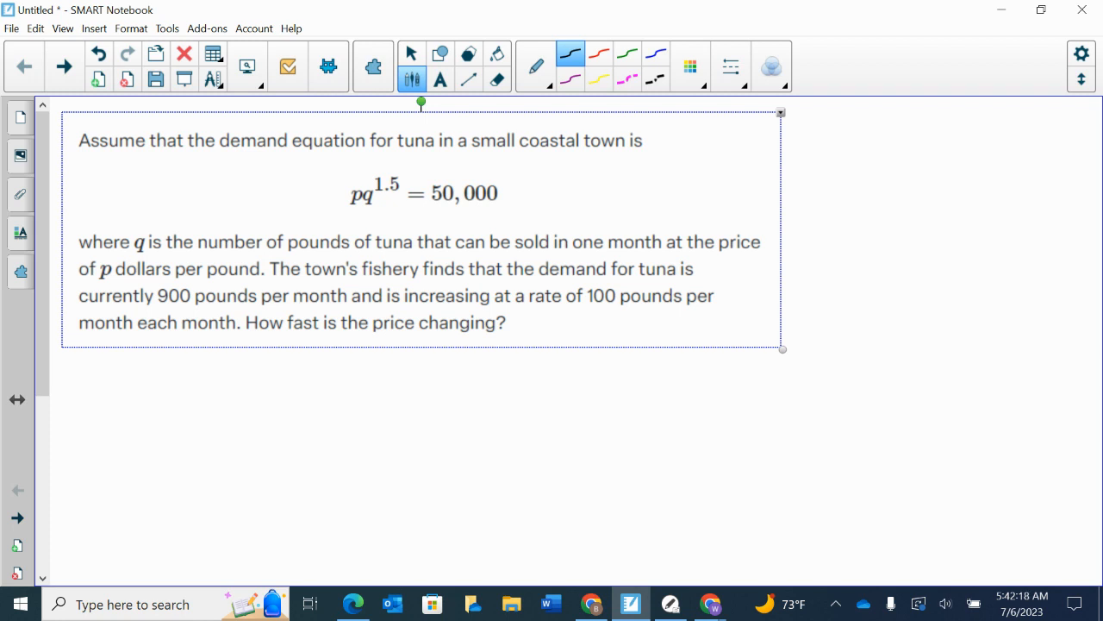
Step: In red ink, underline the demand and 900 pounds per month facts, and write q = 900
{"action": "left_click", "coordinate": [599, 49]}
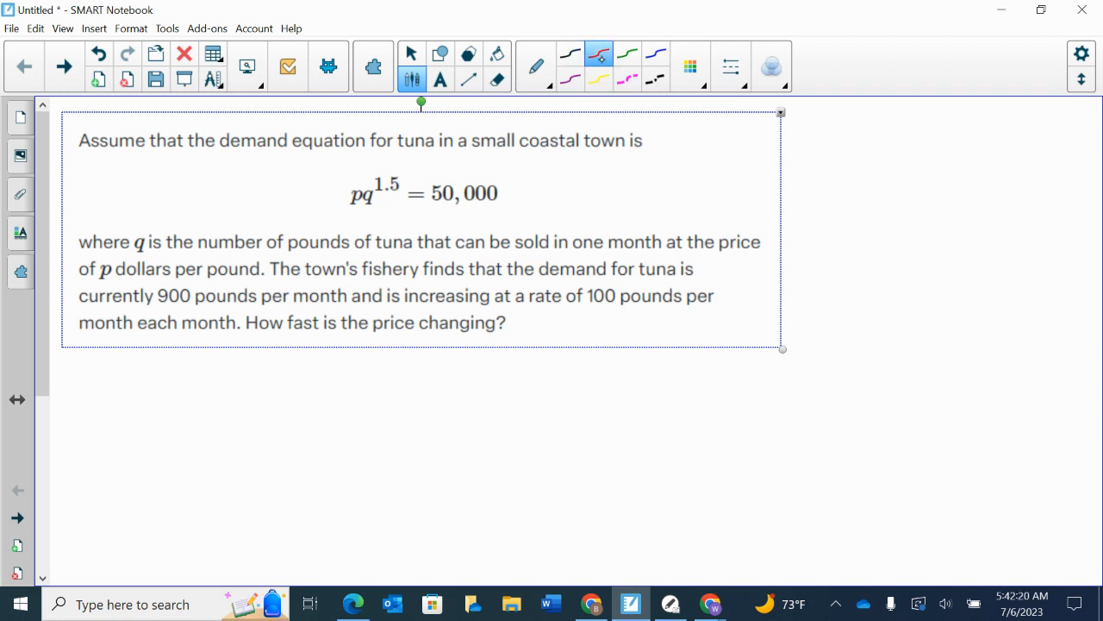
{"action": "left_click_drag", "start_coordinate": [537, 279], "coordinate": [607, 280]}
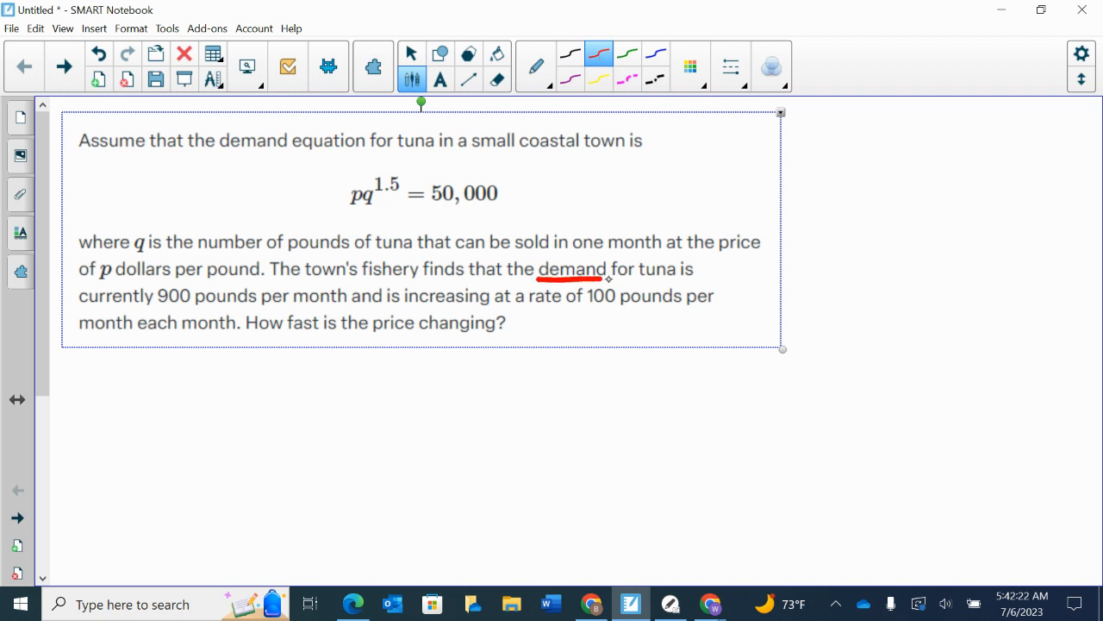
{"action": "left_click_drag", "start_coordinate": [607, 278], "coordinate": [155, 296]}
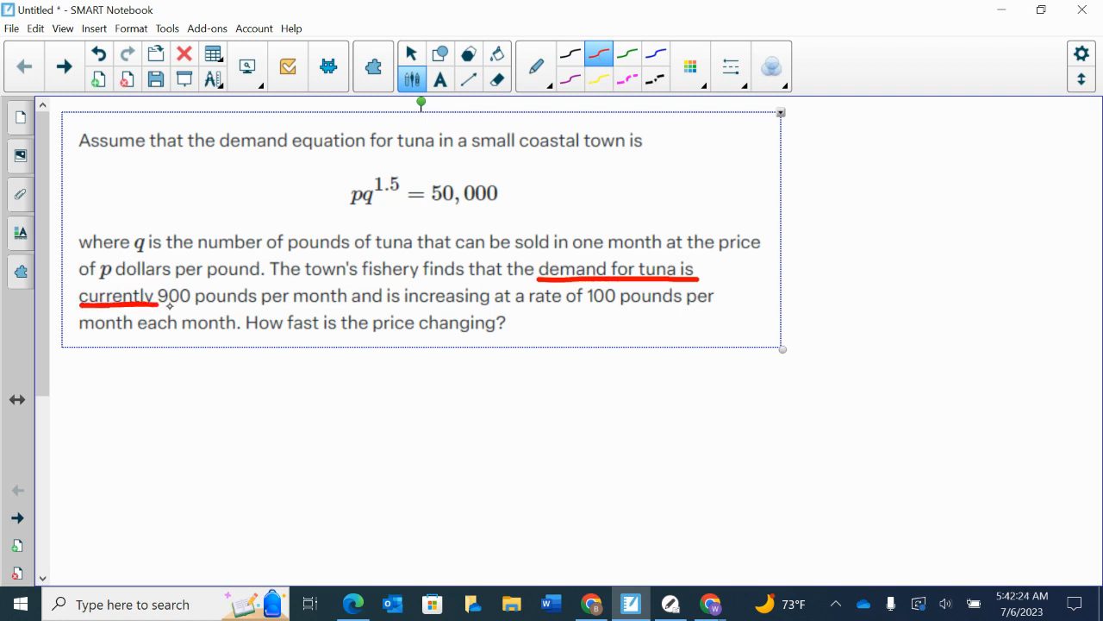
{"action": "left_click_drag", "start_coordinate": [159, 307], "coordinate": [349, 308]}
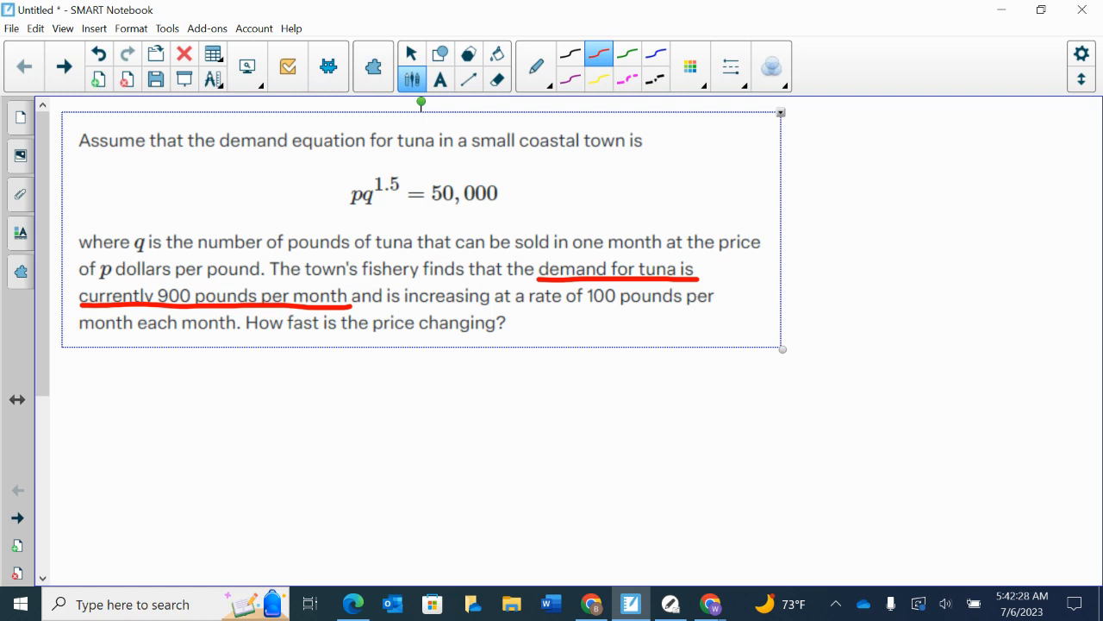
{"action": "left_click_drag", "start_coordinate": [831, 254], "coordinate": [849, 259]}
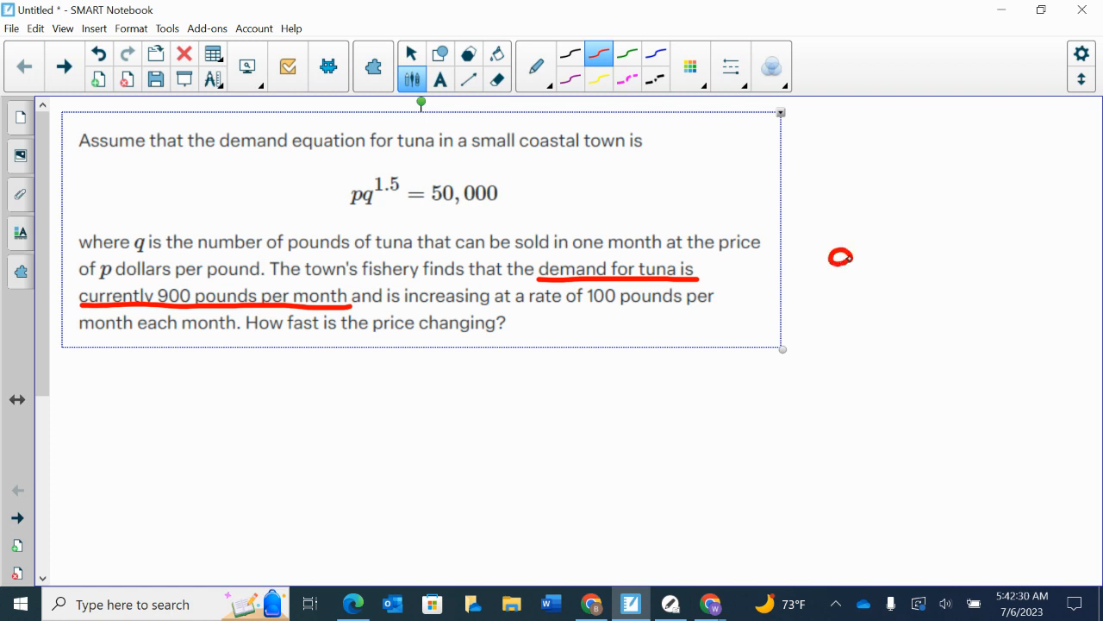
{"action": "left_click_drag", "start_coordinate": [832, 267], "coordinate": [901, 246]}
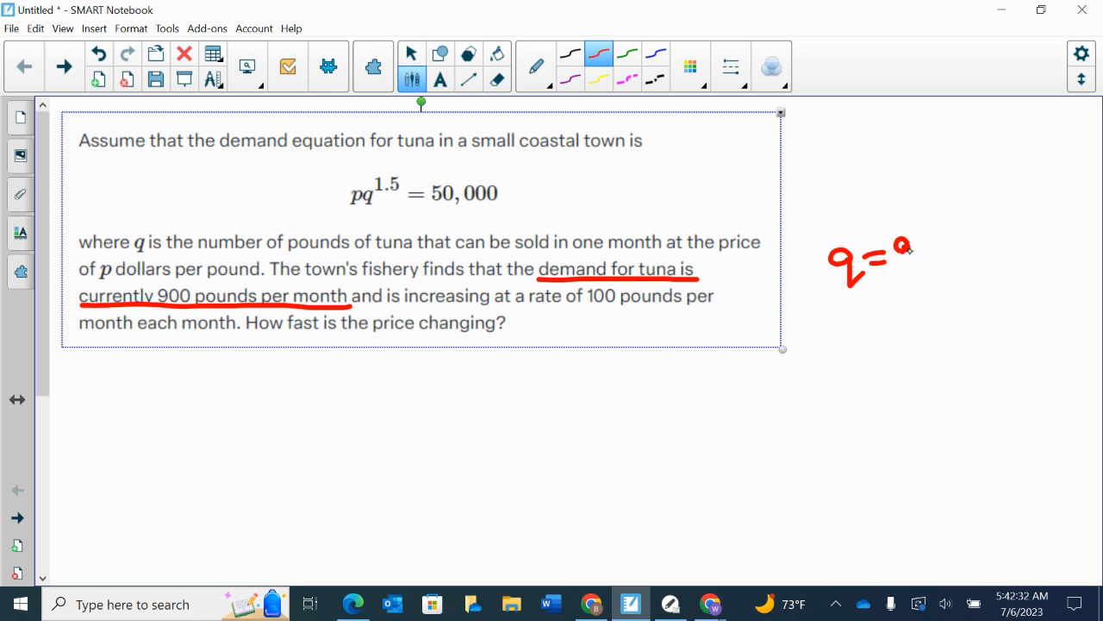
{"action": "left_click_drag", "start_coordinate": [905, 250], "coordinate": [961, 258]}
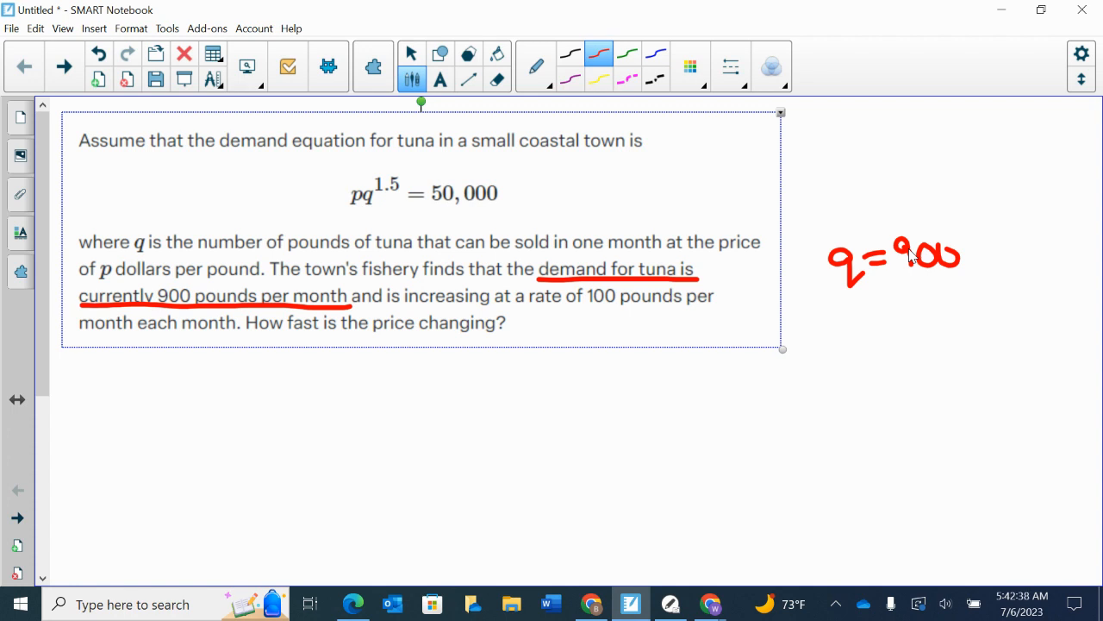
Step: Underline the 100-pound monthly increase, write dq/dt = 100, then underline the question and note dp/dt = ?
{"action": "left_click_drag", "start_coordinate": [401, 306], "coordinate": [496, 306]}
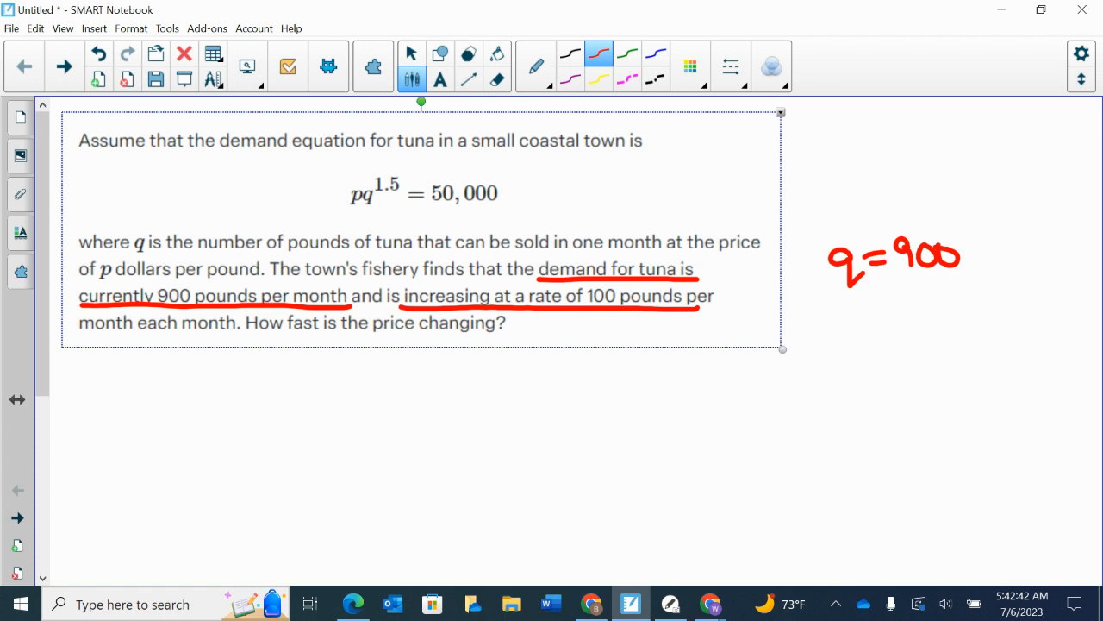
{"action": "left_click_drag", "start_coordinate": [78, 336], "coordinate": [220, 336]}
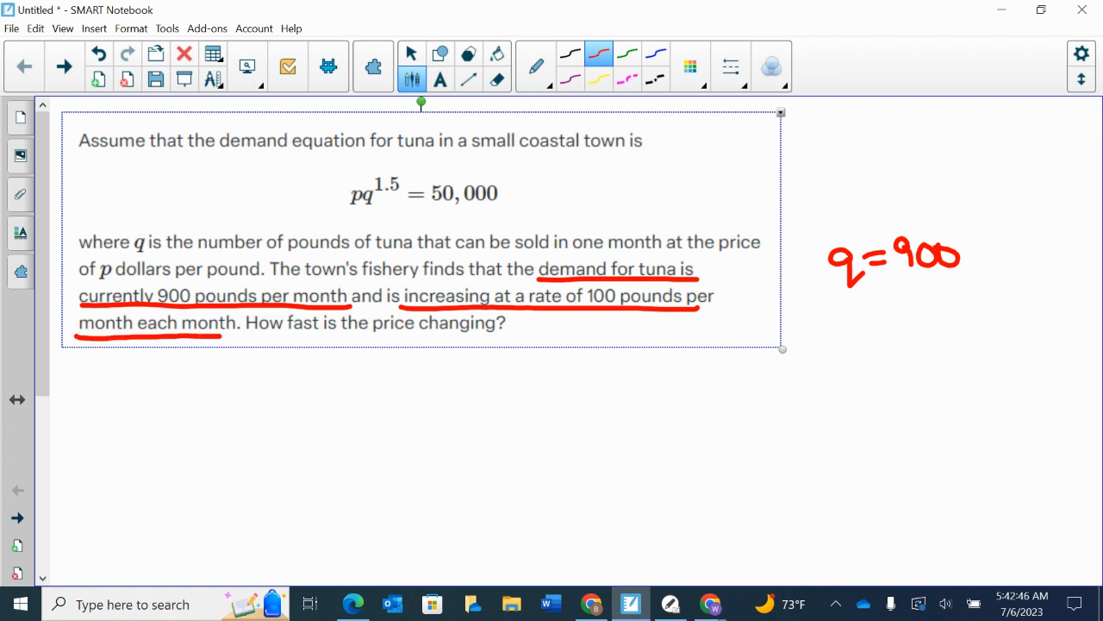
{"action": "left_click_drag", "start_coordinate": [815, 311], "coordinate": [862, 323]}
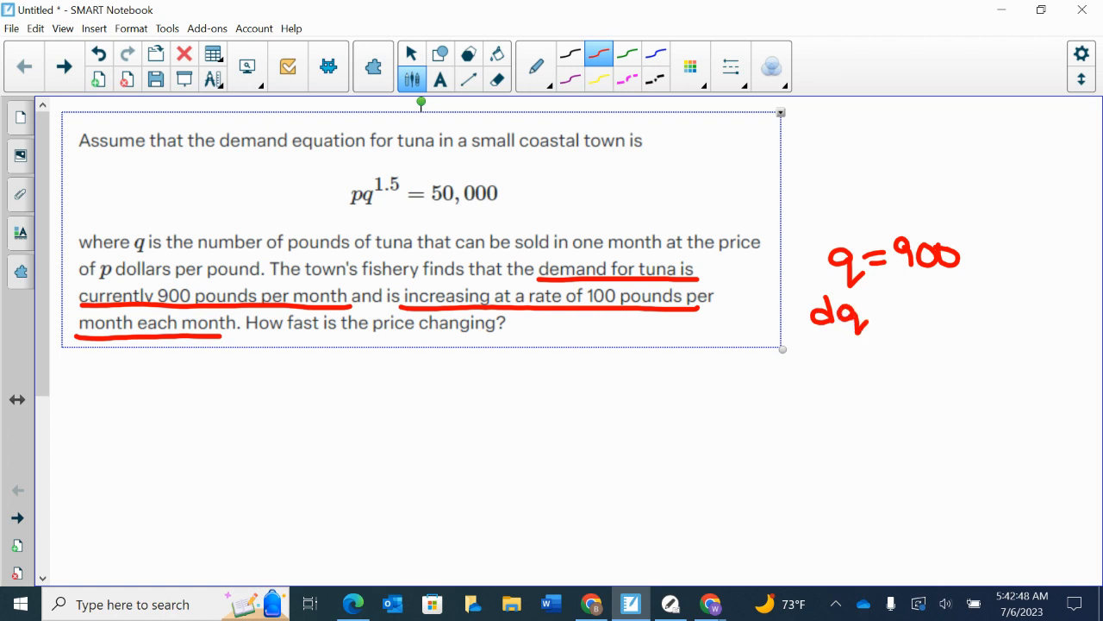
{"action": "left_click_drag", "start_coordinate": [815, 341], "coordinate": [861, 344]}
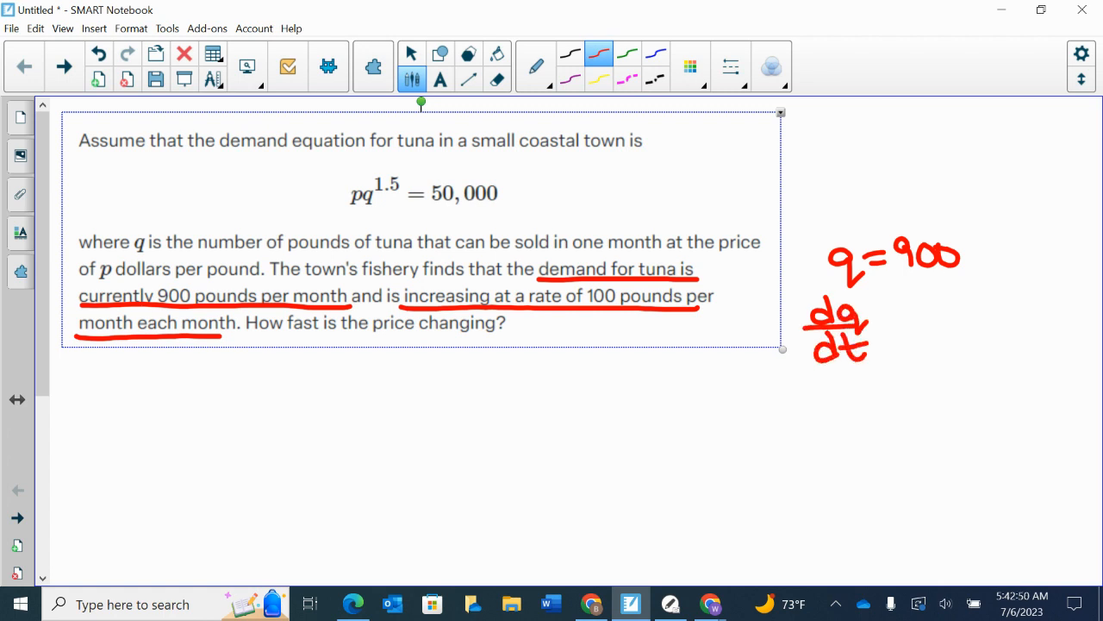
{"action": "left_click_drag", "start_coordinate": [879, 323], "coordinate": [987, 323]}
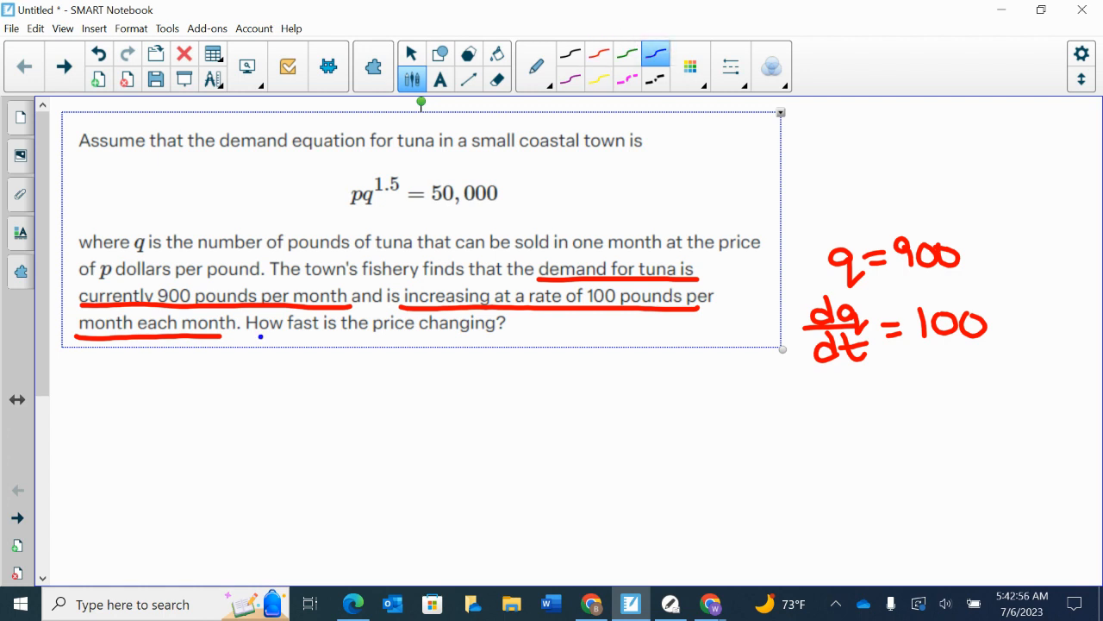
{"action": "left_click_drag", "start_coordinate": [258, 337], "coordinate": [483, 336]}
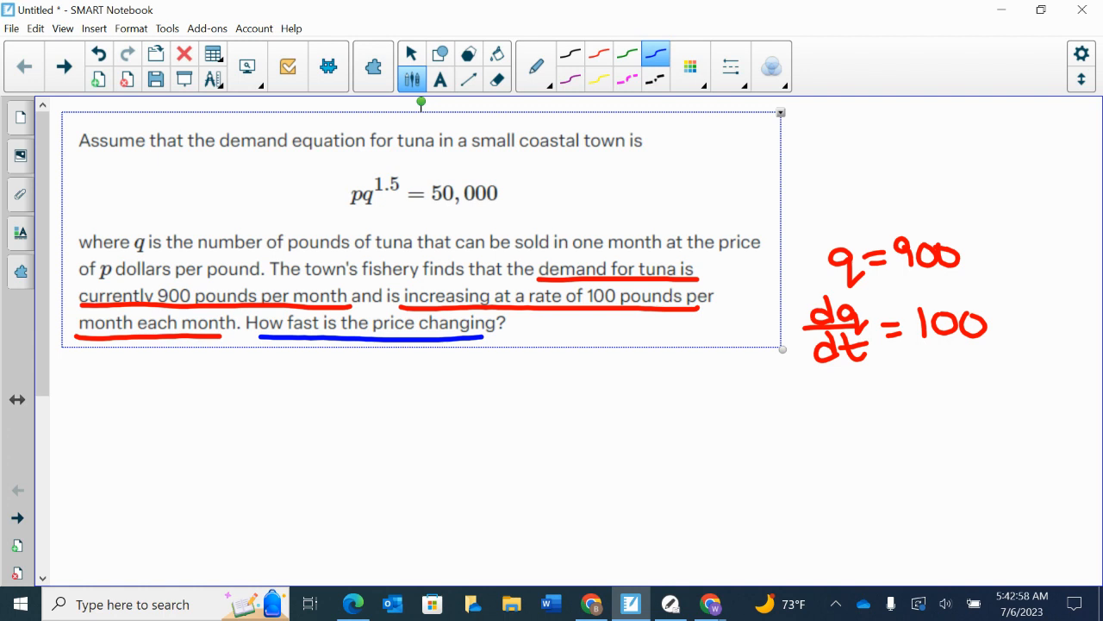
{"action": "left_click_drag", "start_coordinate": [815, 384], "coordinate": [862, 410]}
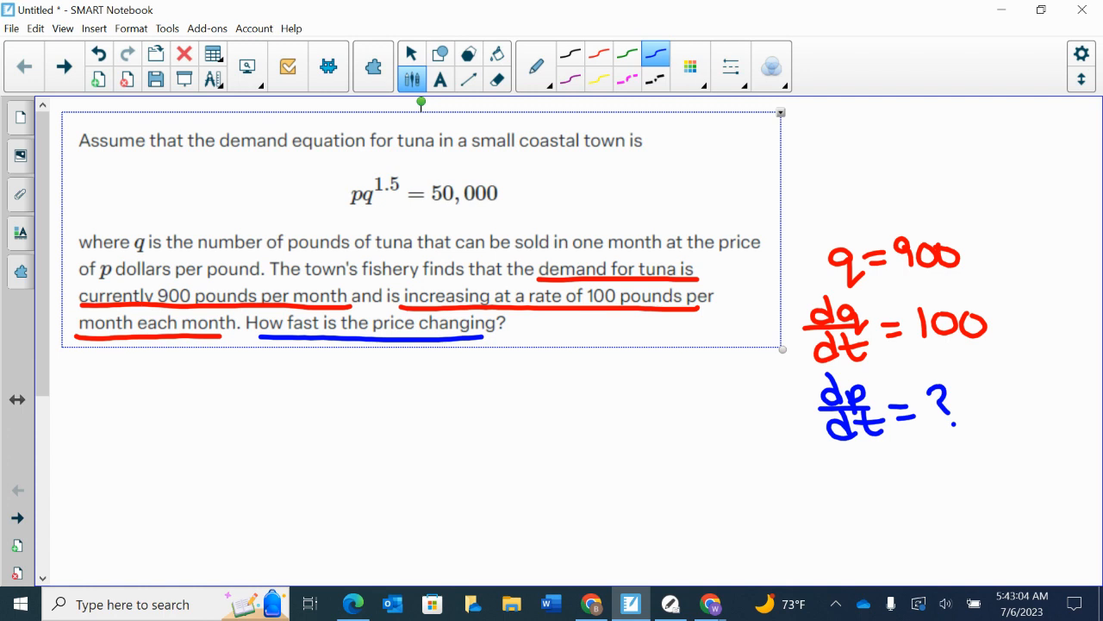
Step: Underline pq^1.5 = 50,000, rewrite it as p = 50000q^-1.5, and begin dp/dt = below
{"action": "left_click_drag", "start_coordinate": [349, 213], "coordinate": [397, 212]}
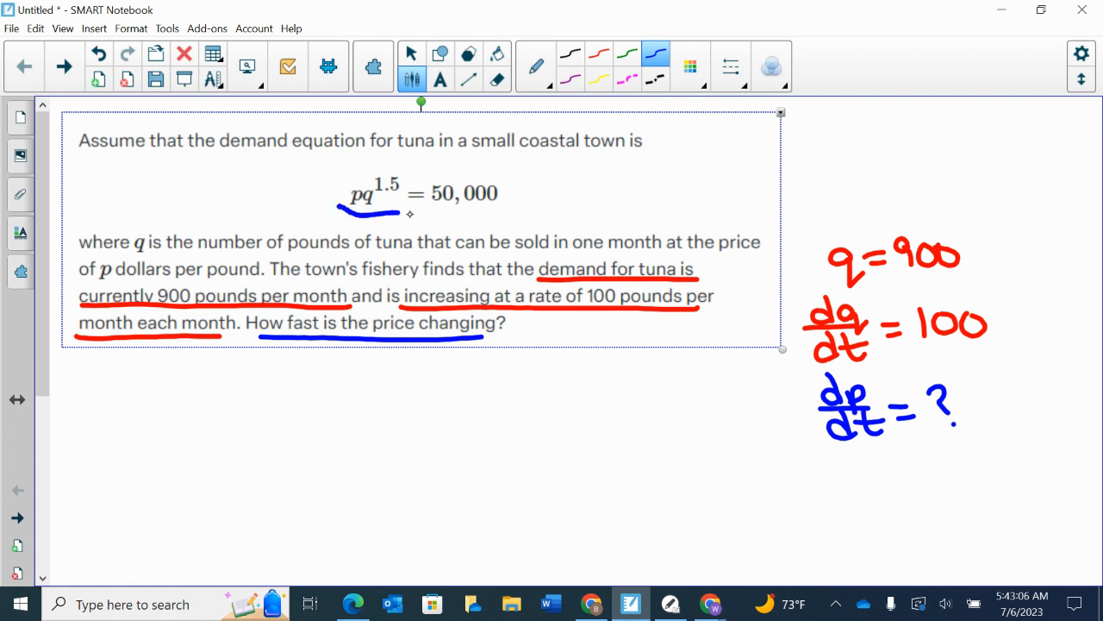
{"action": "left_click_drag", "start_coordinate": [336, 214], "coordinate": [508, 213]}
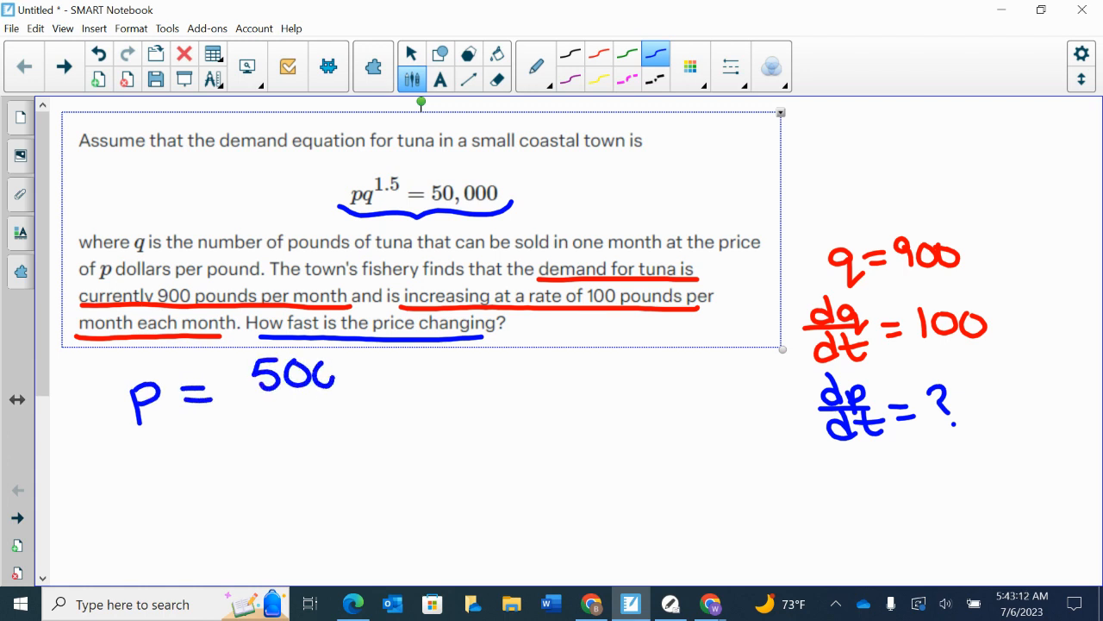
{"action": "left_click_drag", "start_coordinate": [336, 375], "coordinate": [405, 379]}
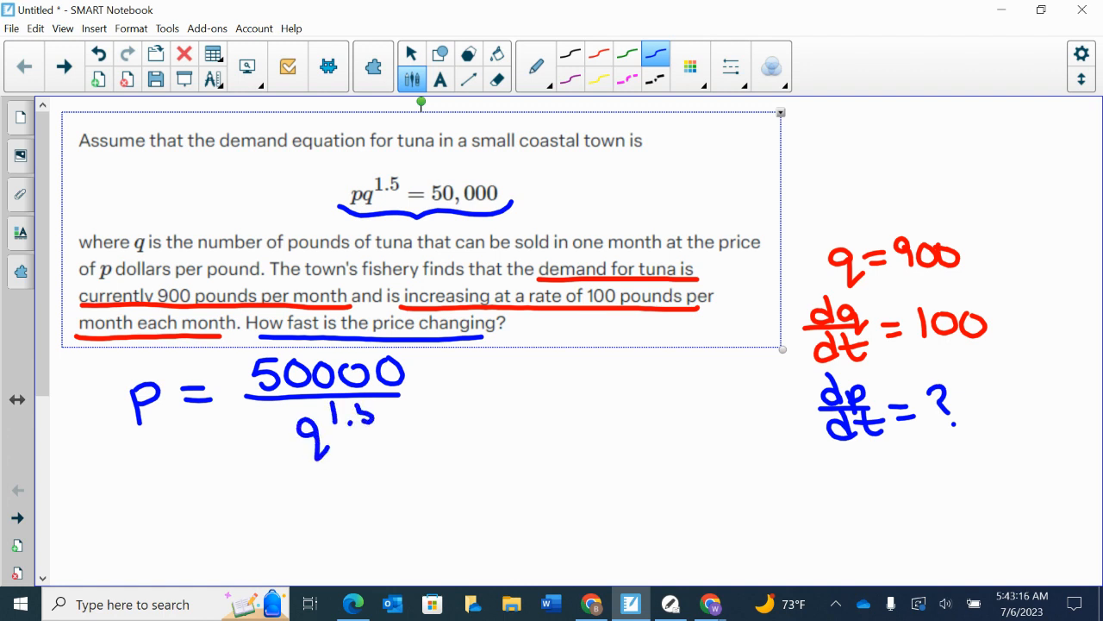
{"action": "scroll", "scroll_direction": "down", "scroll_amount": 3}
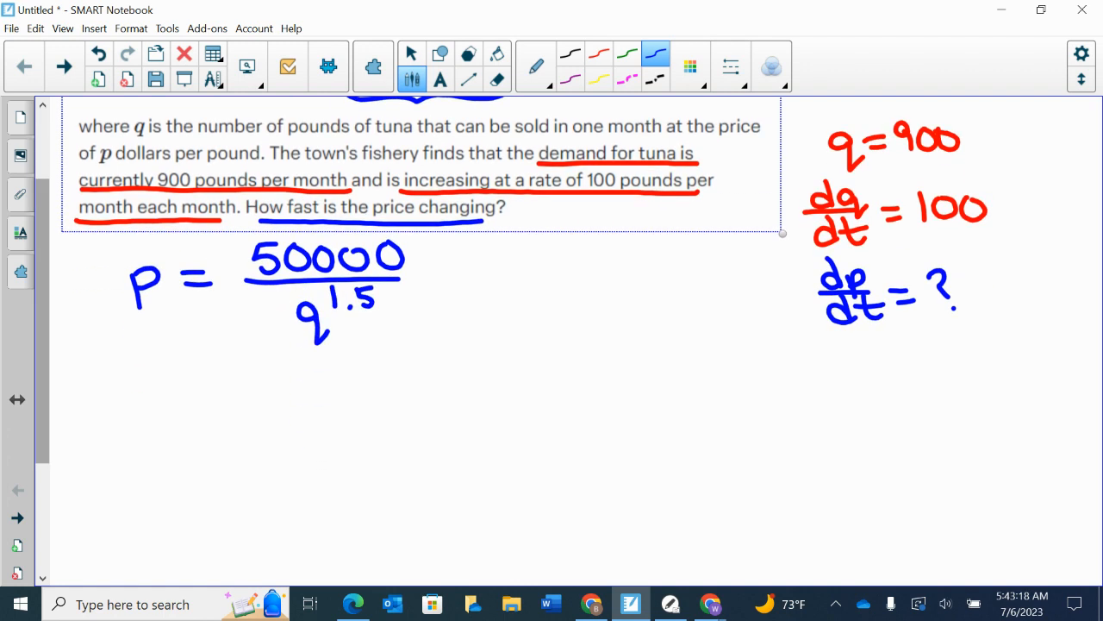
{"action": "left_click_drag", "start_coordinate": [129, 405], "coordinate": [232, 405]}
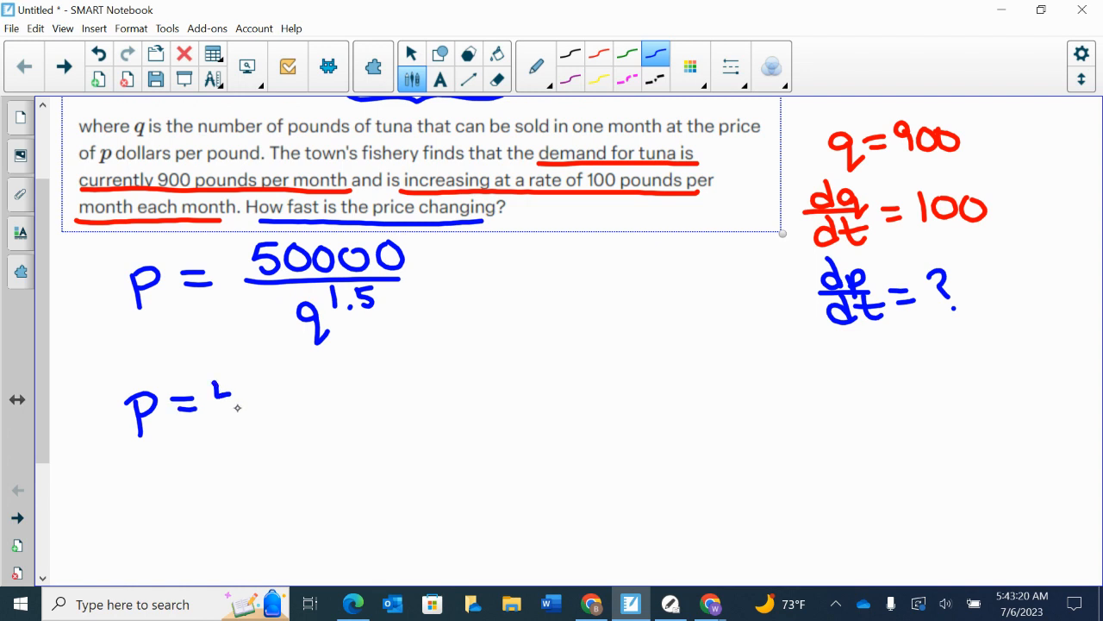
{"action": "left_click_drag", "start_coordinate": [220, 396], "coordinate": [362, 396]}
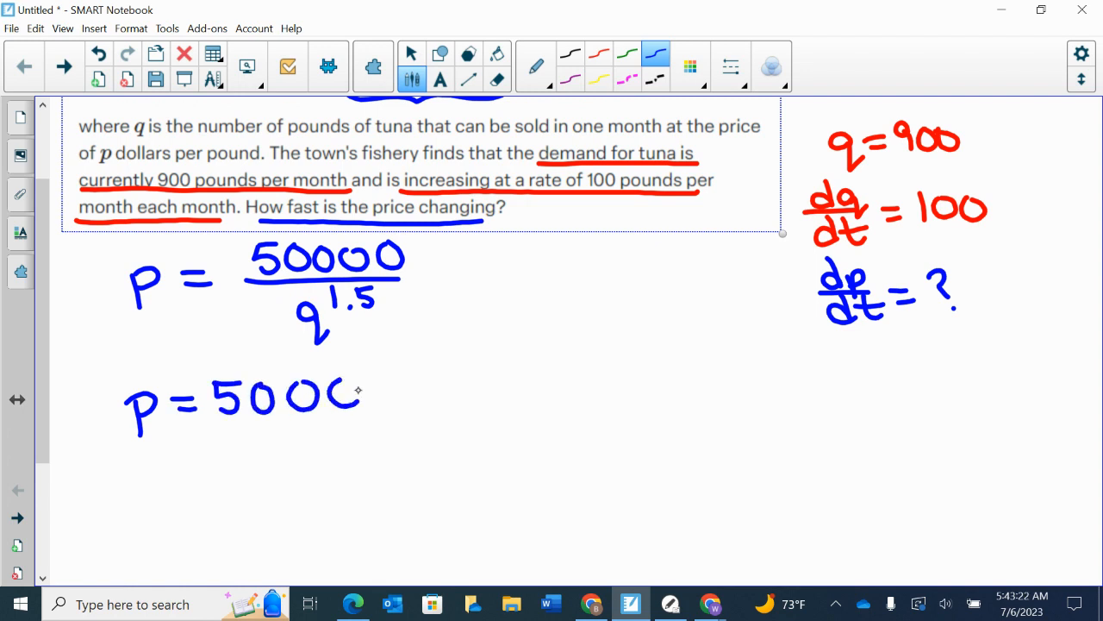
{"action": "left_click_drag", "start_coordinate": [362, 392], "coordinate": [431, 414]}
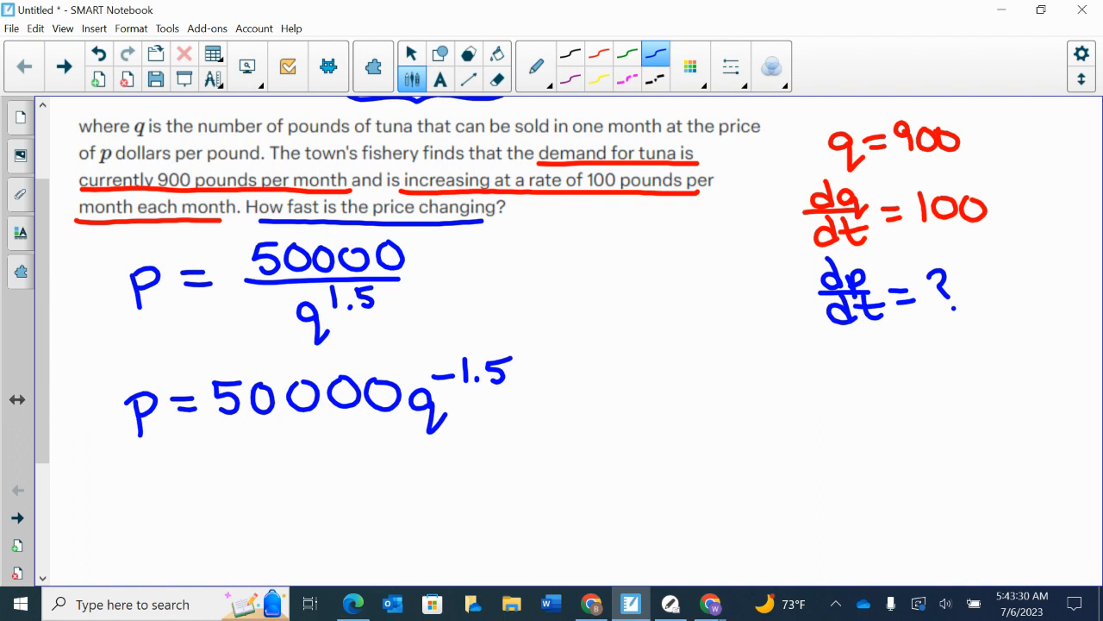
{"action": "left_click_drag", "start_coordinate": [136, 453], "coordinate": [140, 487]}
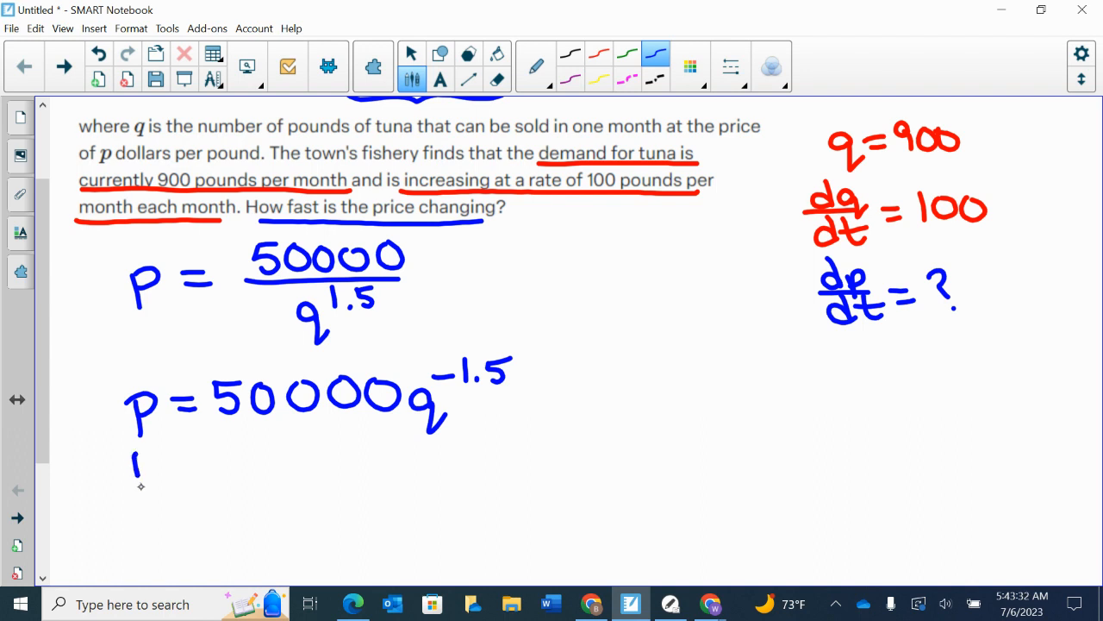
{"action": "left_click_drag", "start_coordinate": [134, 465], "coordinate": [156, 534]}
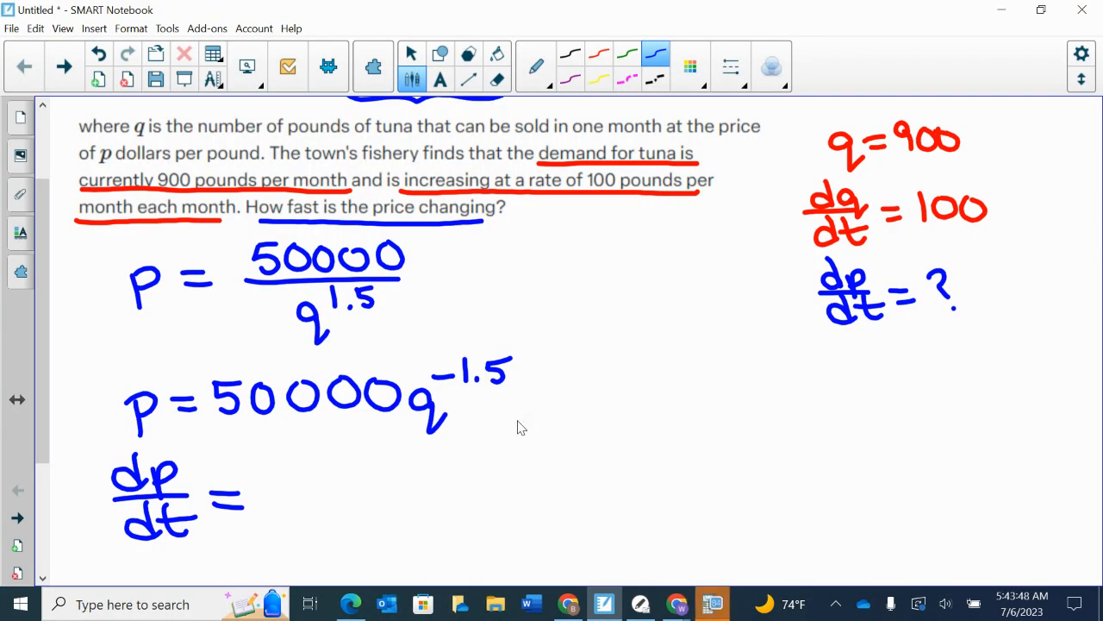
Step: Finish the derivative line as dp/dt = -75000q^-2.5 dq/dt
{"action": "left_click", "coordinate": [712, 604]}
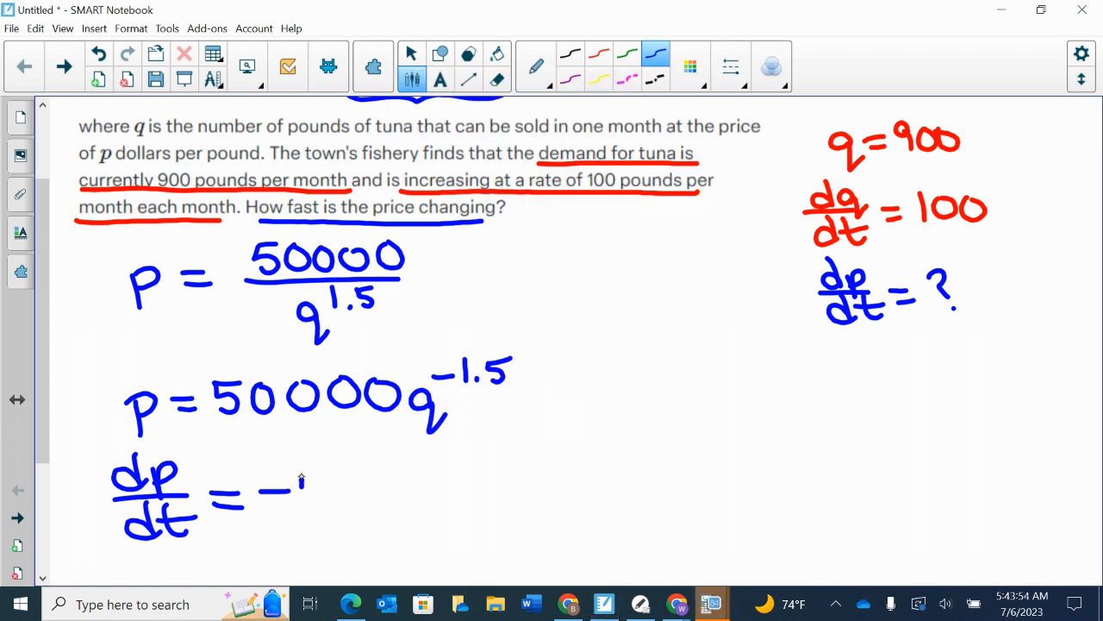
{"action": "left_click_drag", "start_coordinate": [301, 487], "coordinate": [396, 487]}
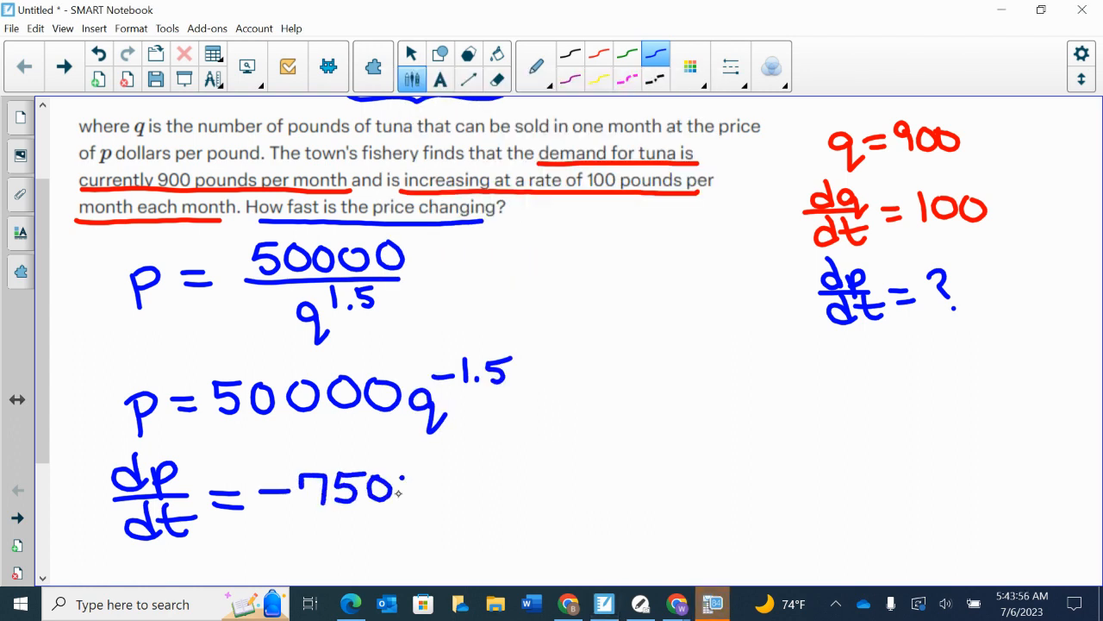
{"action": "left_click_drag", "start_coordinate": [405, 491], "coordinate": [495, 508]}
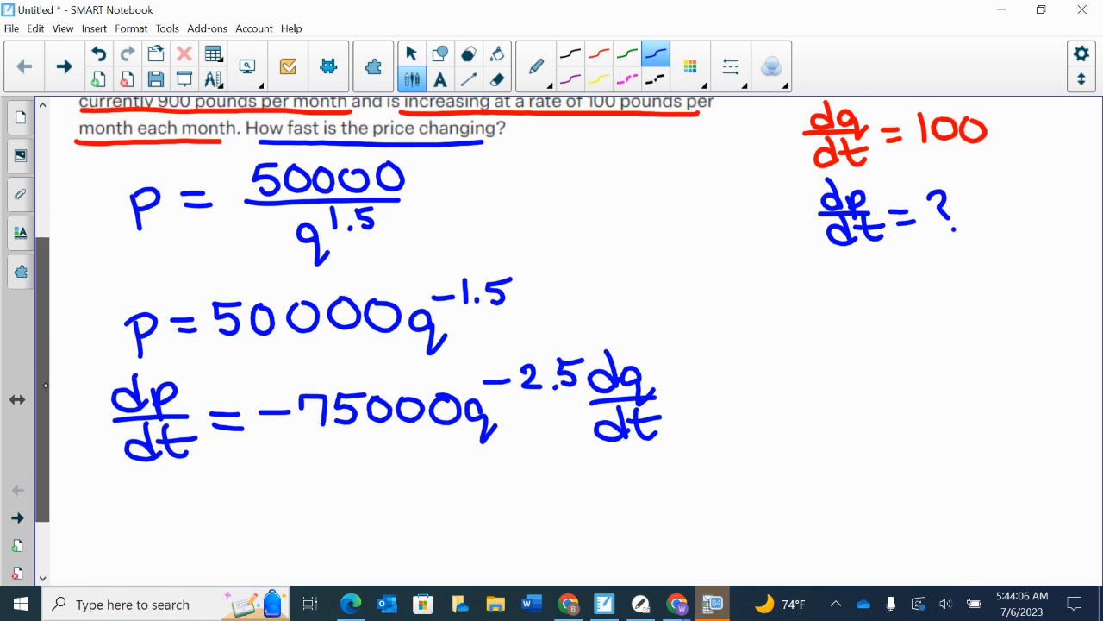
Step: Scroll down and start a new dp/dt line substituting -75000 with q = 900
{"action": "scroll", "scroll_direction": "down", "scroll_amount": 3}
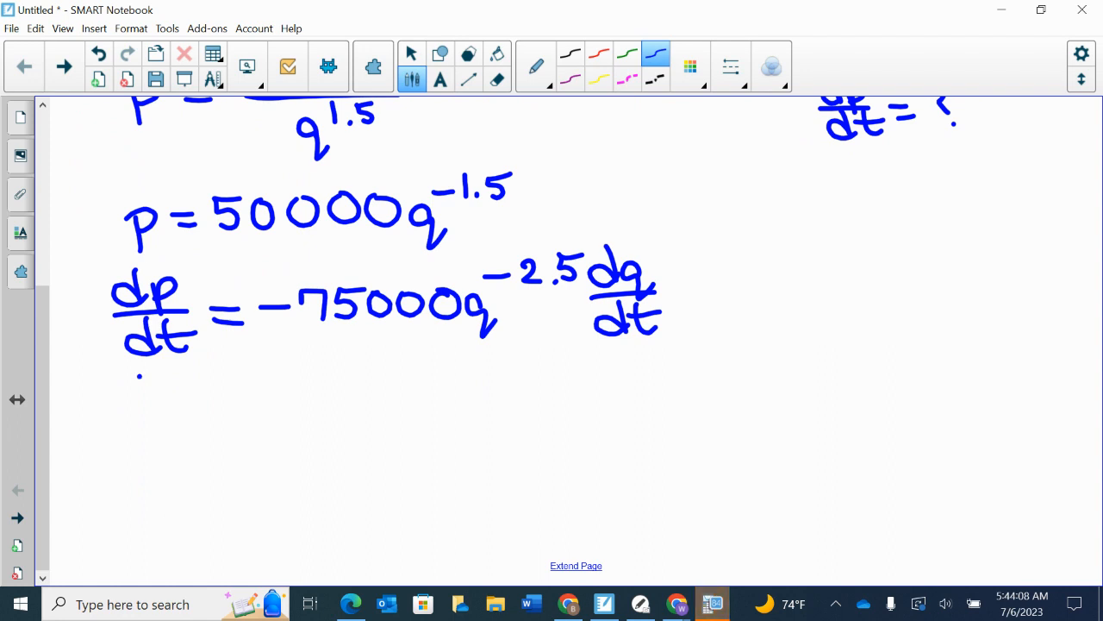
{"action": "left_click_drag", "start_coordinate": [129, 396], "coordinate": [189, 423]}
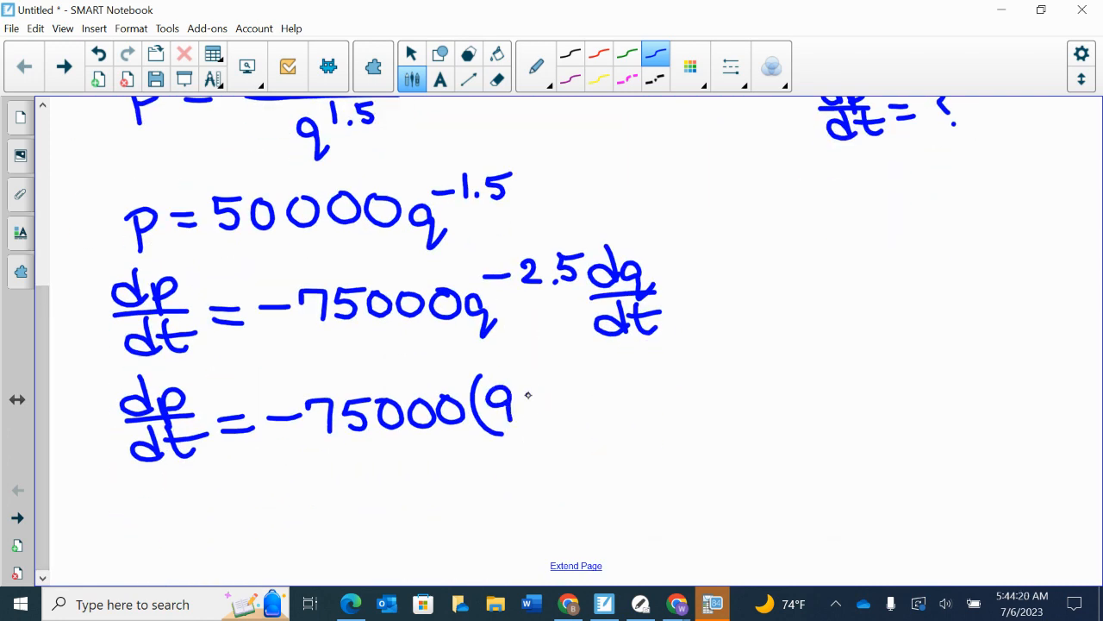
{"action": "left_click_drag", "start_coordinate": [509, 405], "coordinate": [603, 397]}
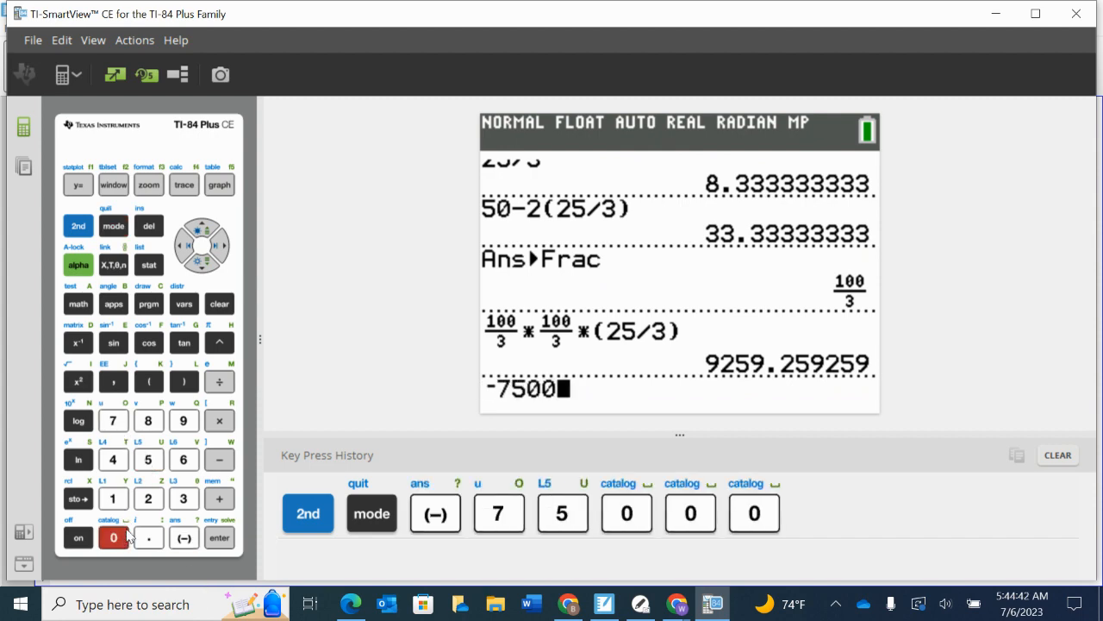
Step: Key -75000(900)^-2.5( into the TI-84 emulator keypad
{"action": "left_click", "coordinate": [148, 382]}
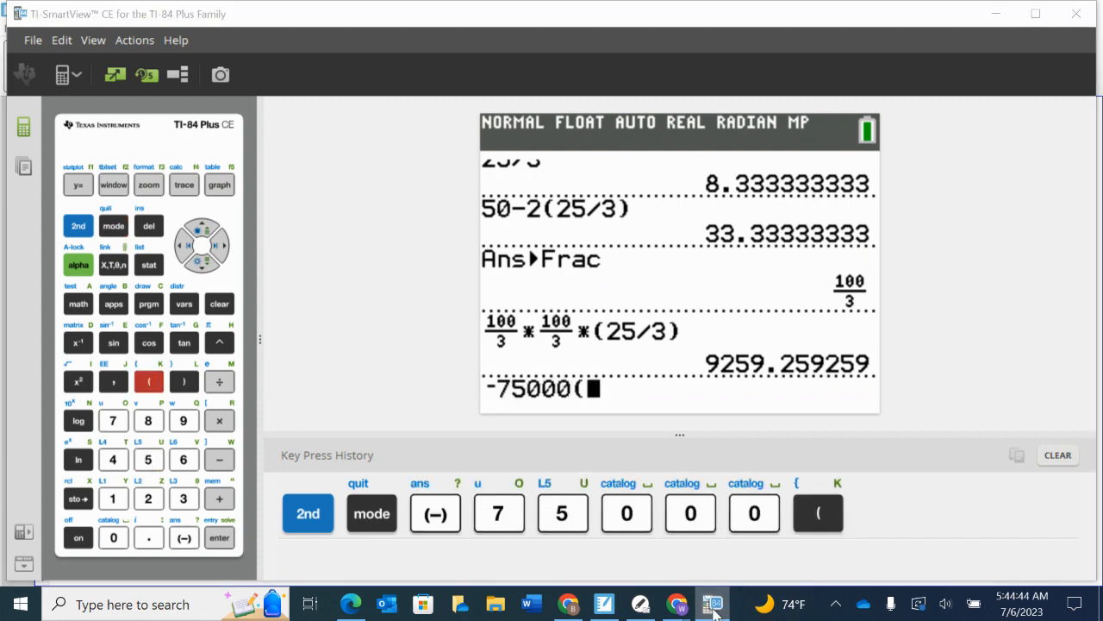
{"action": "left_click", "coordinate": [182, 421]}
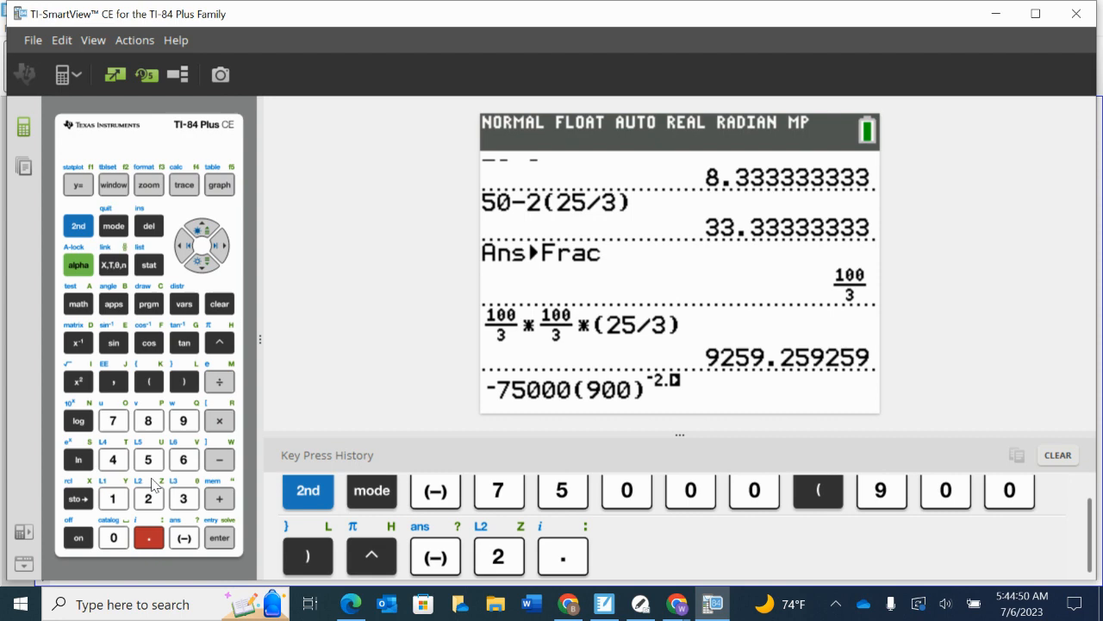
{"action": "left_click", "coordinate": [148, 459]}
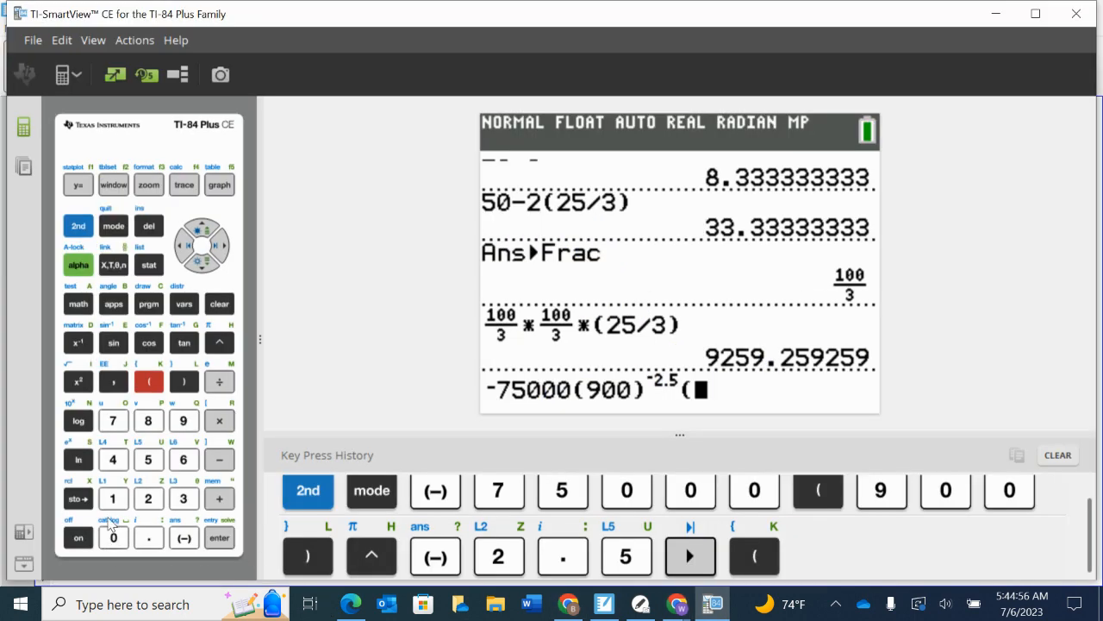
{"action": "left_click", "coordinate": [183, 381]}
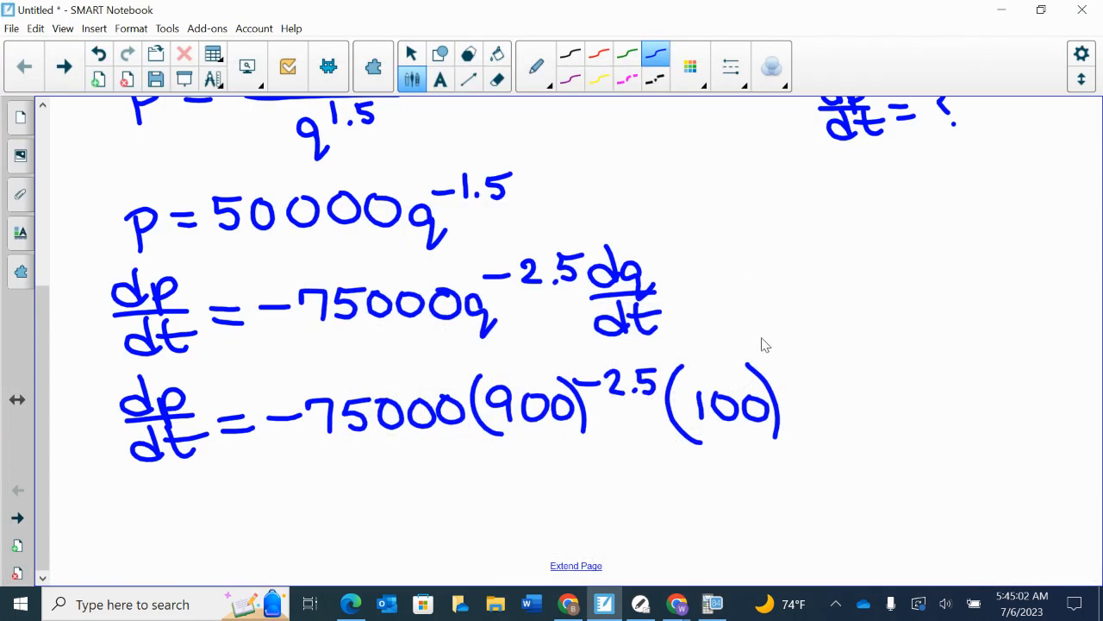
{"action": "mouse_move", "coordinate": [791, 340]}
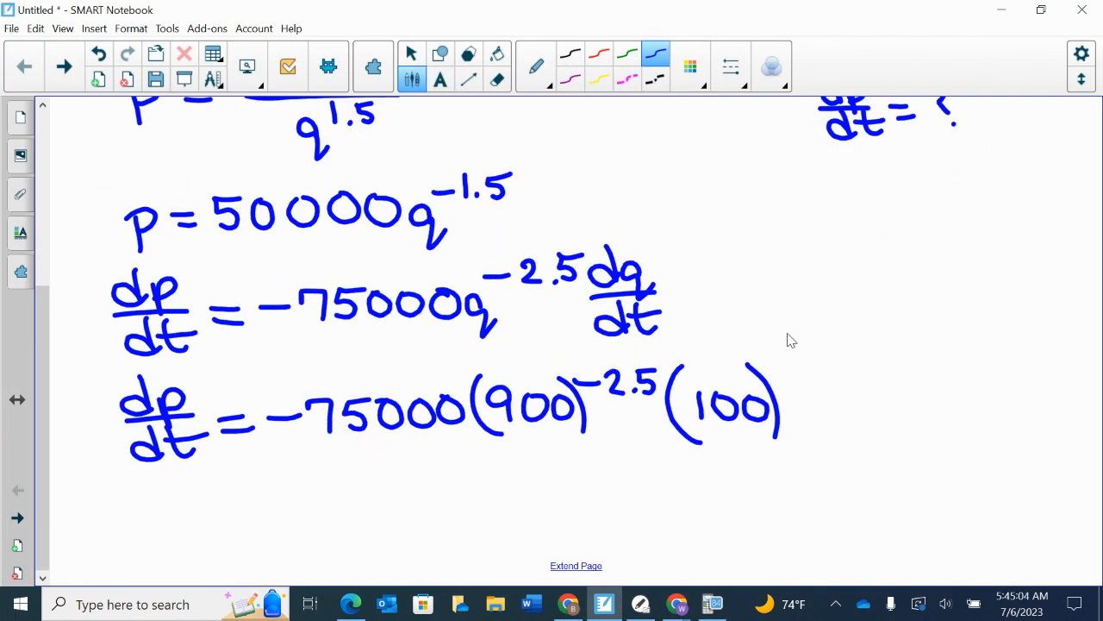
Step: Handwrite dp/dt = $-0.31/month on a new line and deselect the ink
{"action": "left_click_drag", "start_coordinate": [159, 483], "coordinate": [158, 517]}
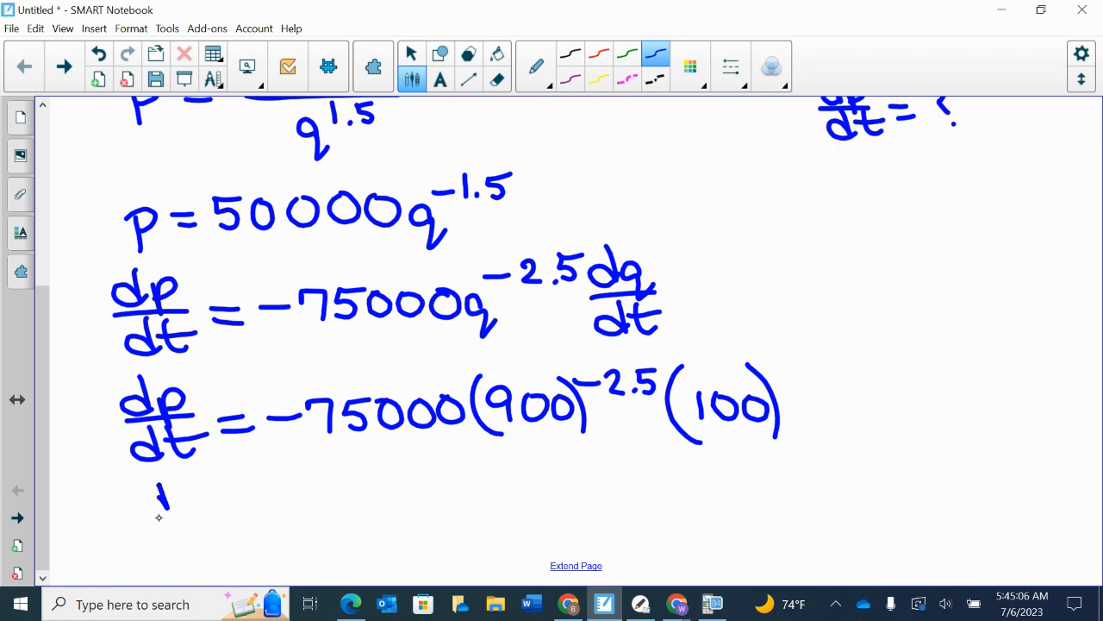
{"action": "left_click_drag", "start_coordinate": [138, 482], "coordinate": [207, 569]}
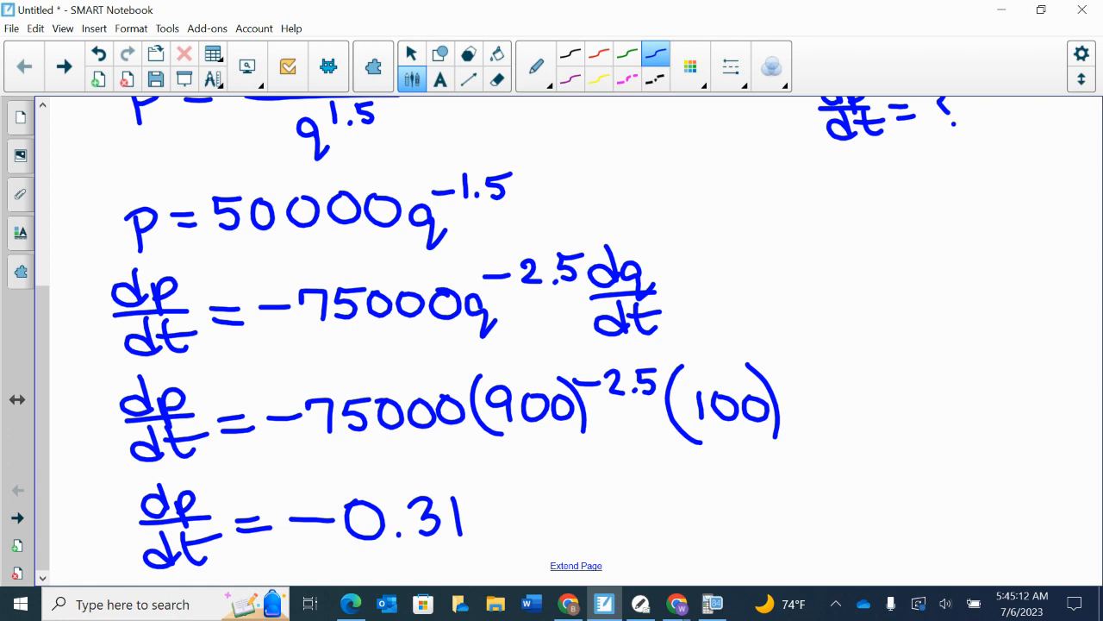
{"action": "left_click_drag", "start_coordinate": [285, 474], "coordinate": [491, 552]}
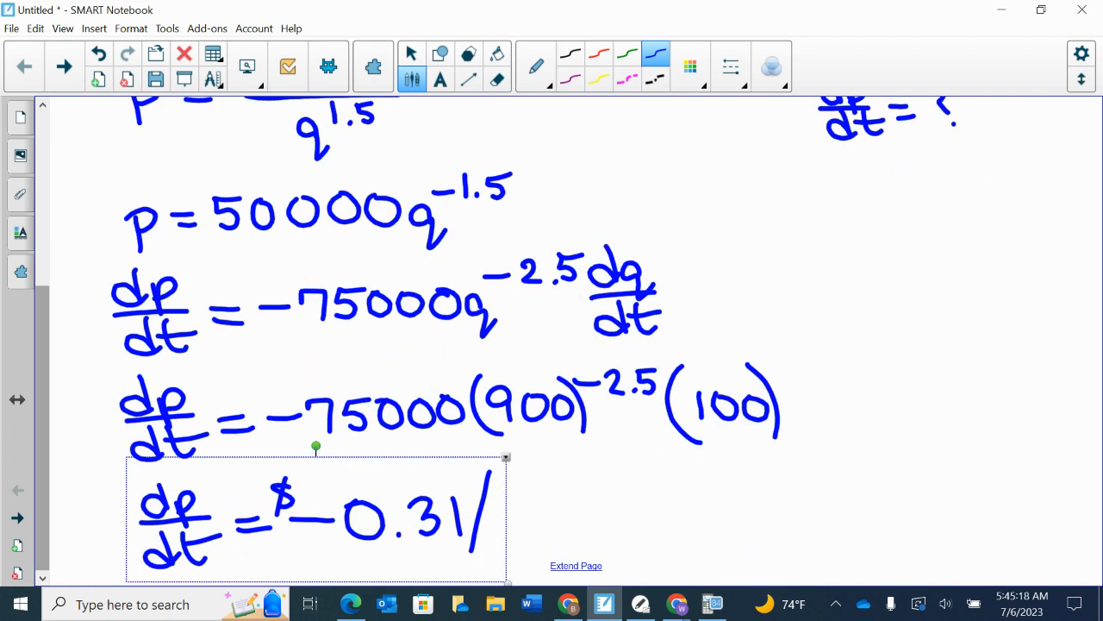
{"action": "left_click_drag", "start_coordinate": [518, 518], "coordinate": [577, 517]}
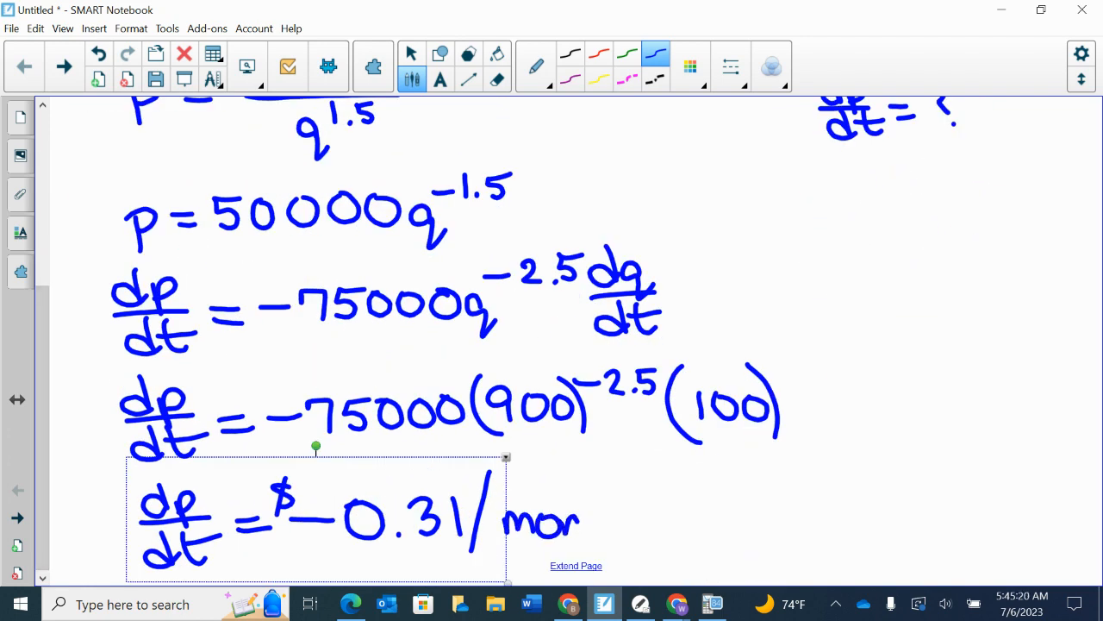
{"action": "left_click_drag", "start_coordinate": [579, 517], "coordinate": [633, 518]}
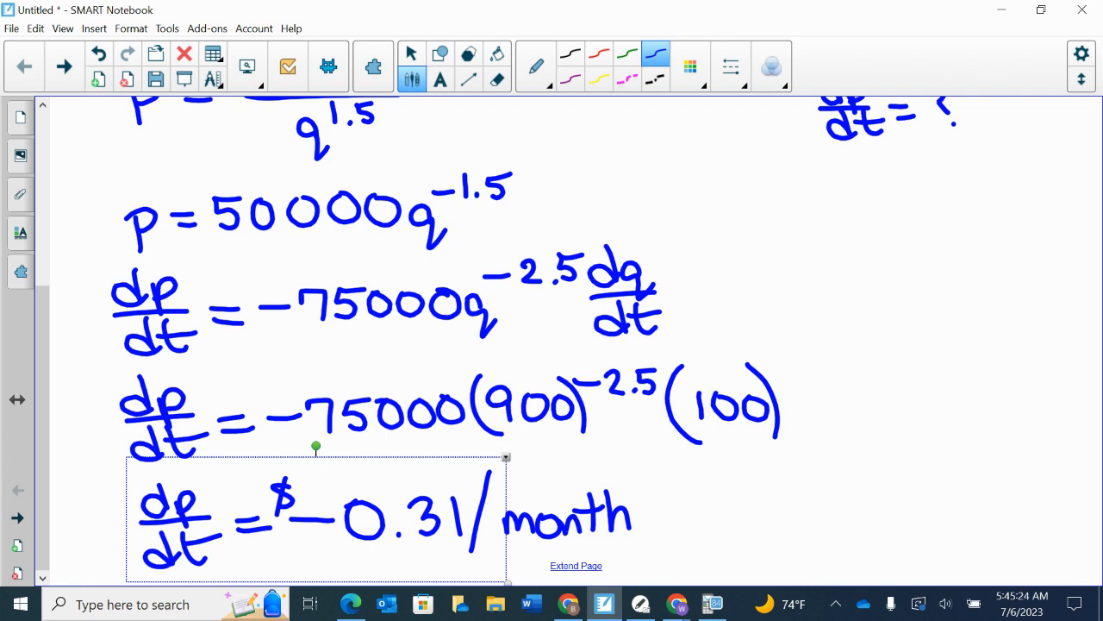
{"action": "left_click", "coordinate": [689, 494]}
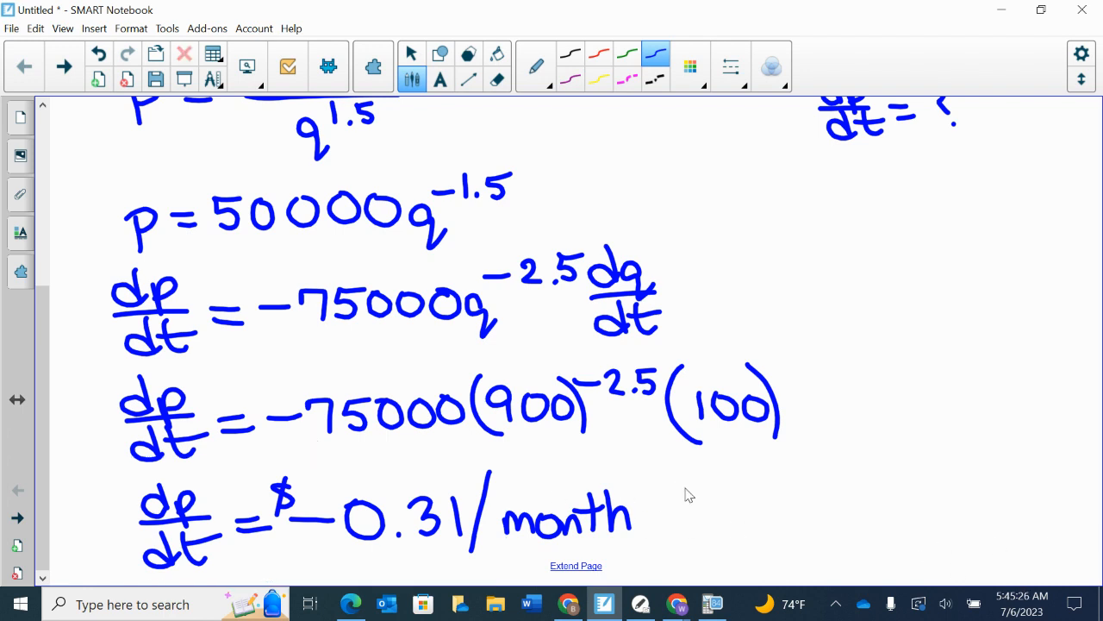
{"action": "mouse_move", "coordinate": [681, 521]}
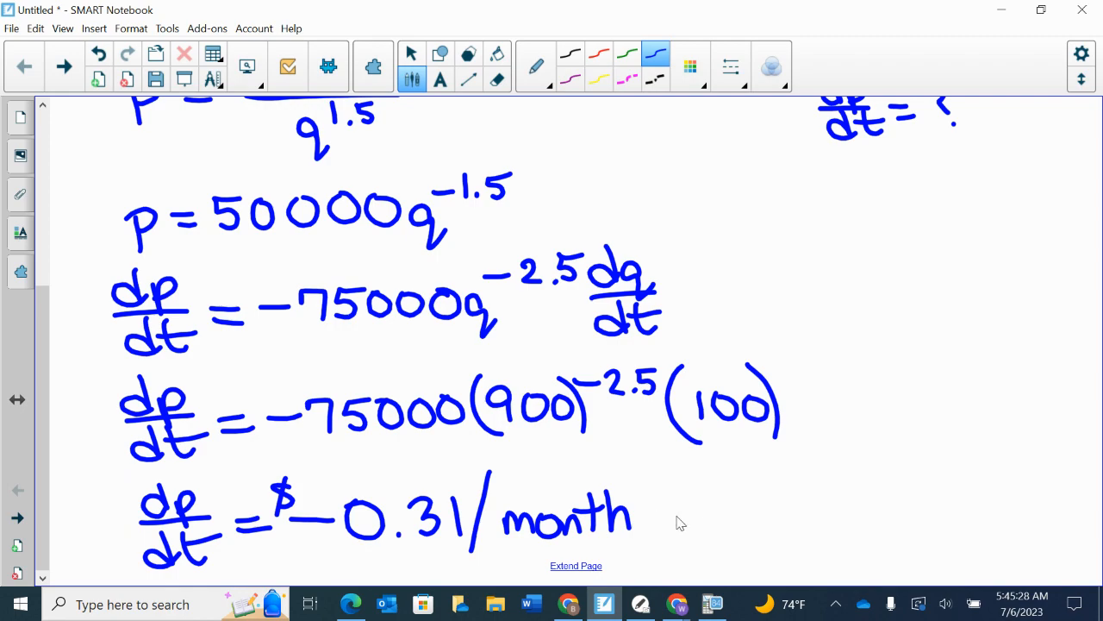